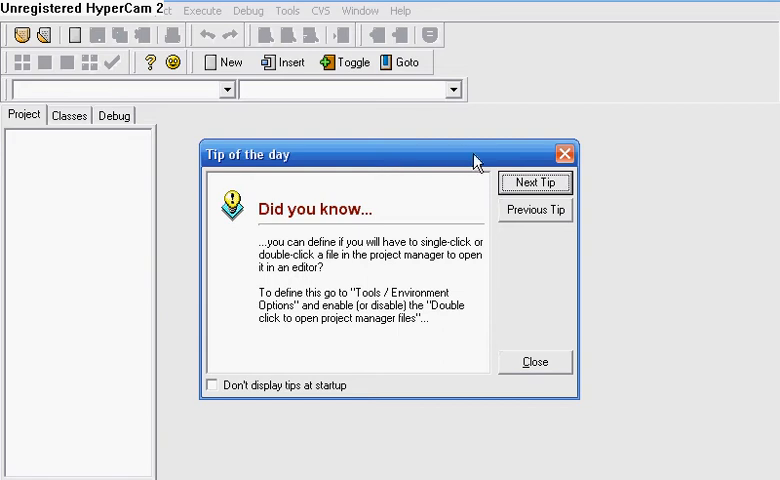
pyautogui.moveTo(564, 152)
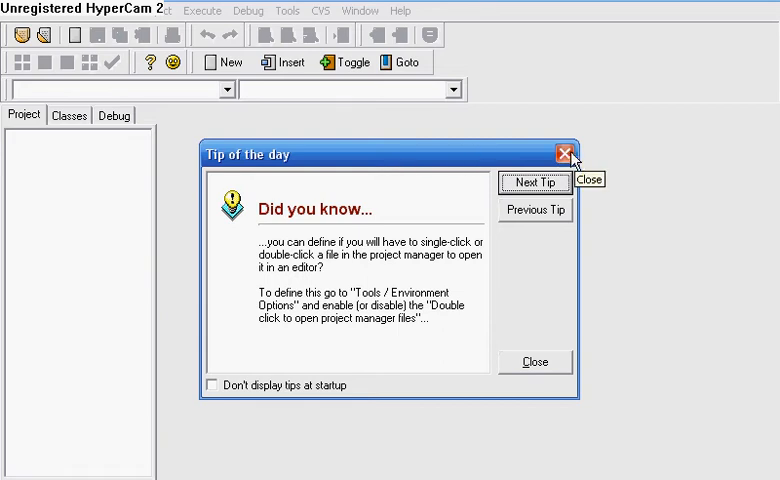
# Step: Dismiss the tip and start a new Windows Application C++ project named Cool
pyautogui.click(564, 152)
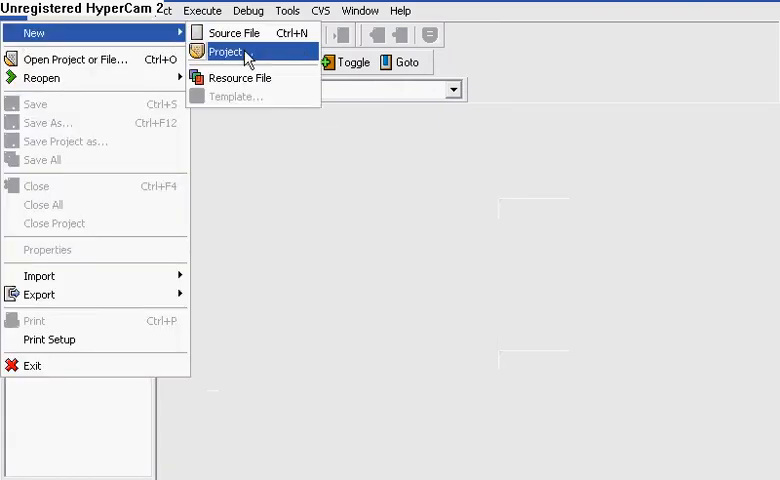
pyautogui.click(226, 52)
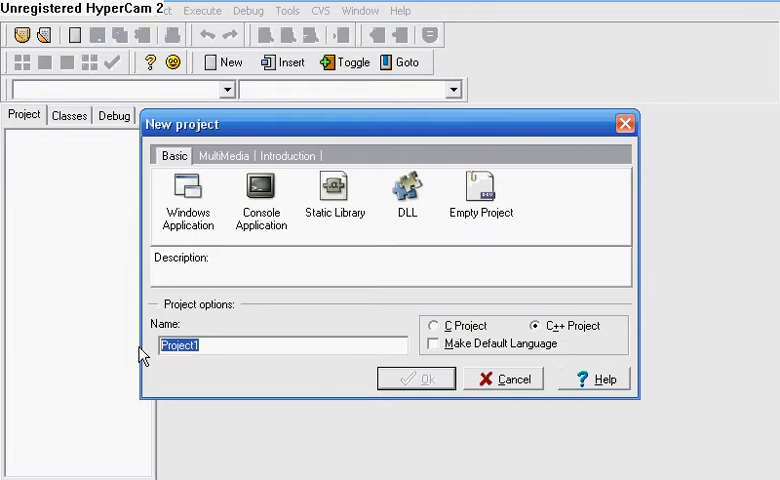
pyautogui.write('Cool')
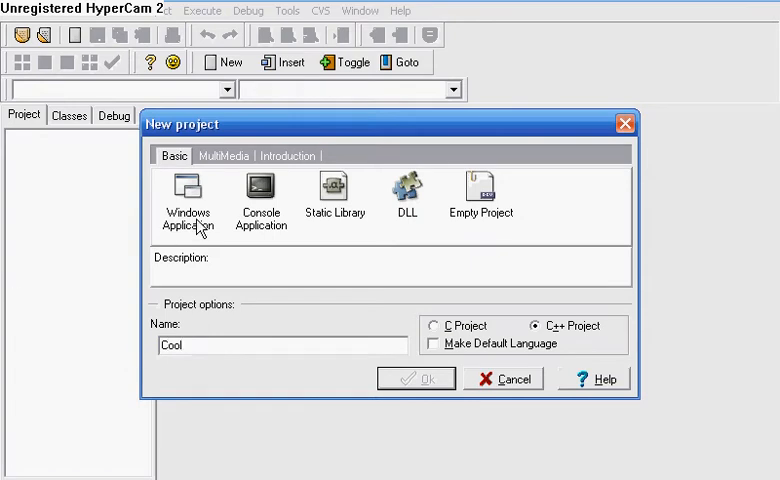
pyautogui.click(188, 190)
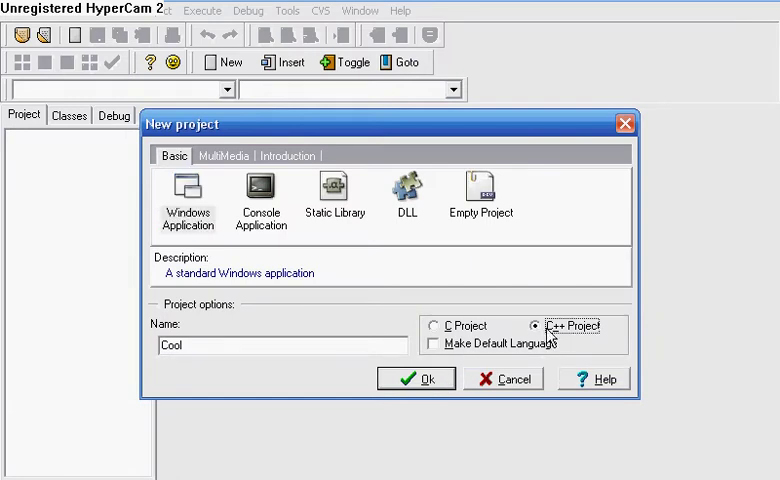
# Step: Confirm the project and save Cool.dev into a new Cool folder under Dev-Cpp
pyautogui.click(416, 378)
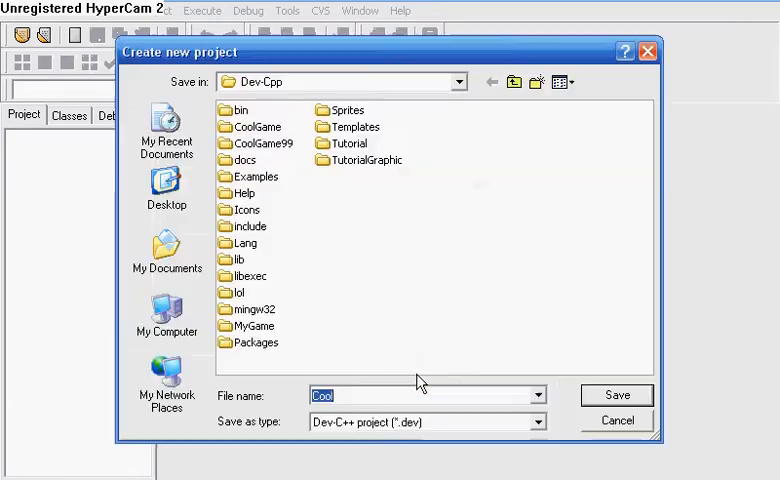
pyautogui.moveTo(384, 322)
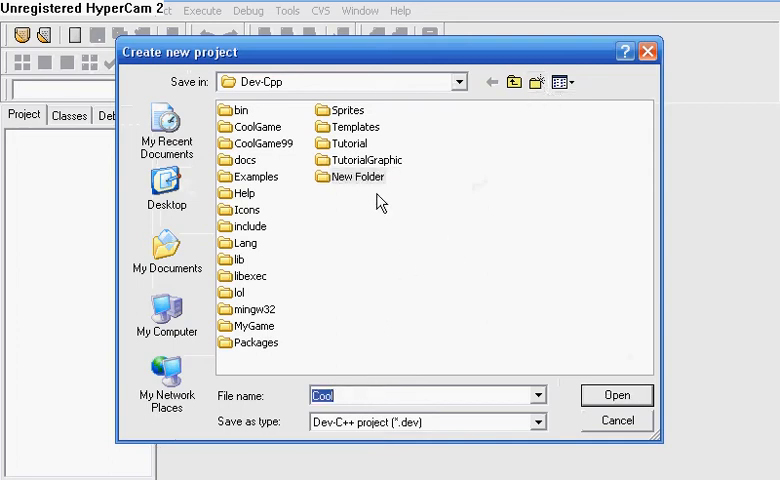
pyautogui.rightClick(356, 176)
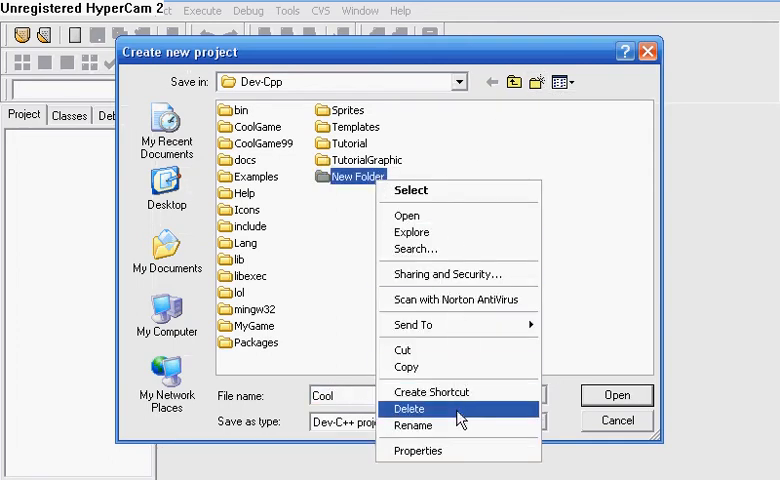
pyautogui.click(416, 424)
pyautogui.write('Cool')
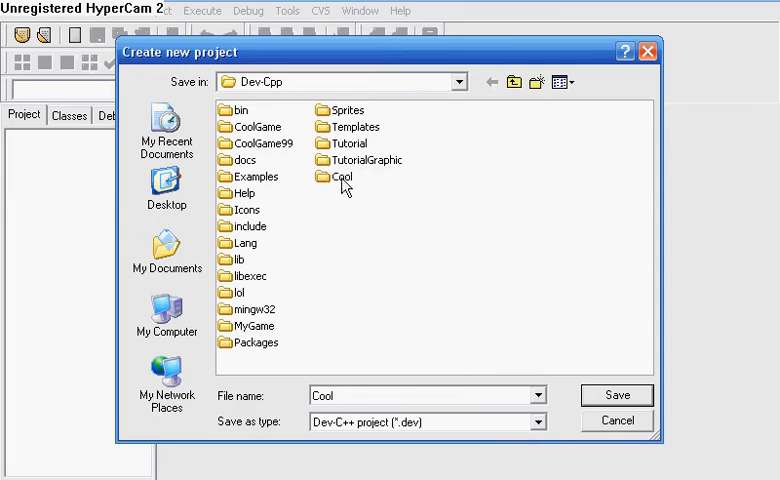
pyautogui.doubleClick(340, 176)
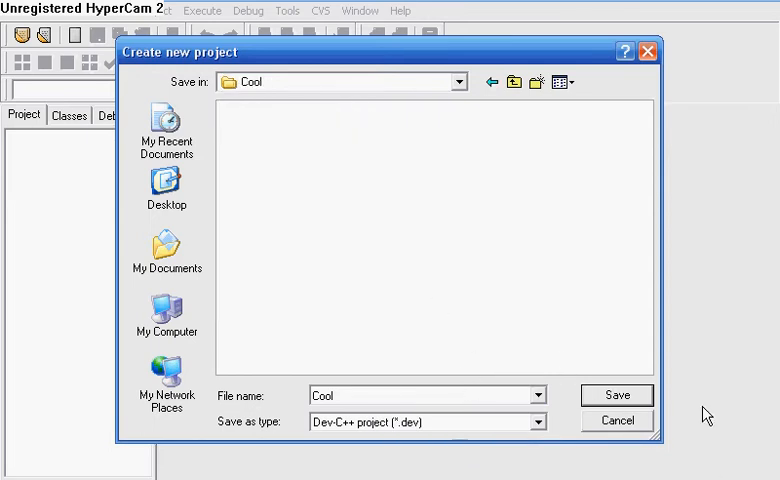
pyautogui.click(628, 396)
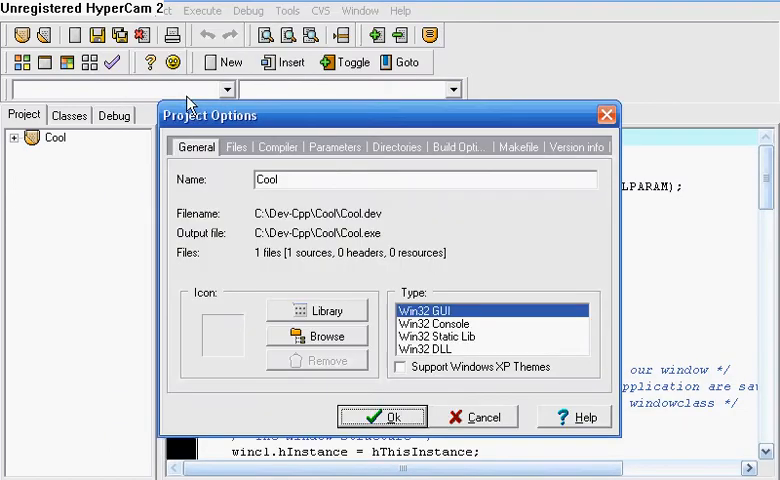
# Step: Add lib/liballeg.a as a linker library in the Parameters page
pyautogui.click(334, 148)
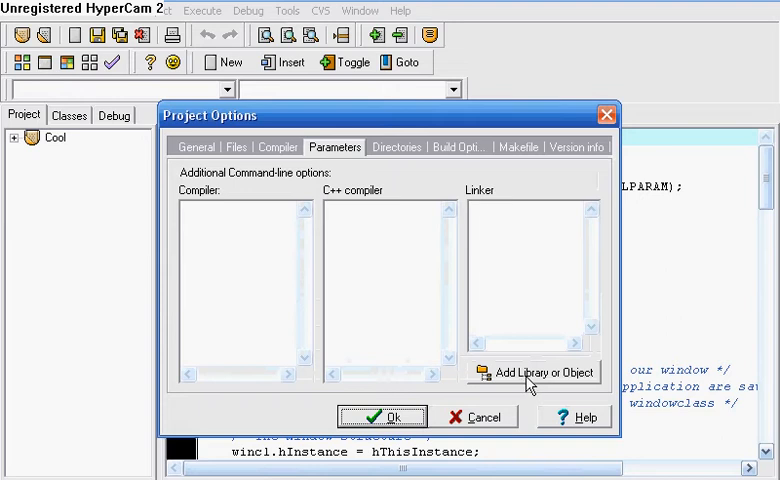
pyautogui.click(548, 372)
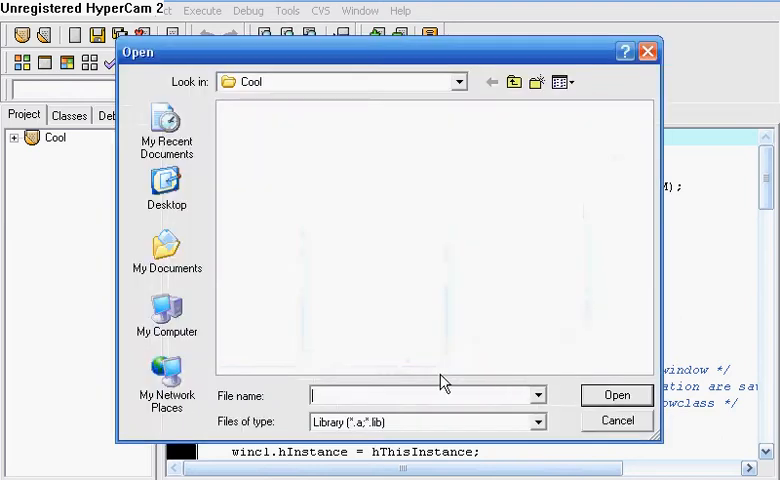
pyautogui.moveTo(512, 82)
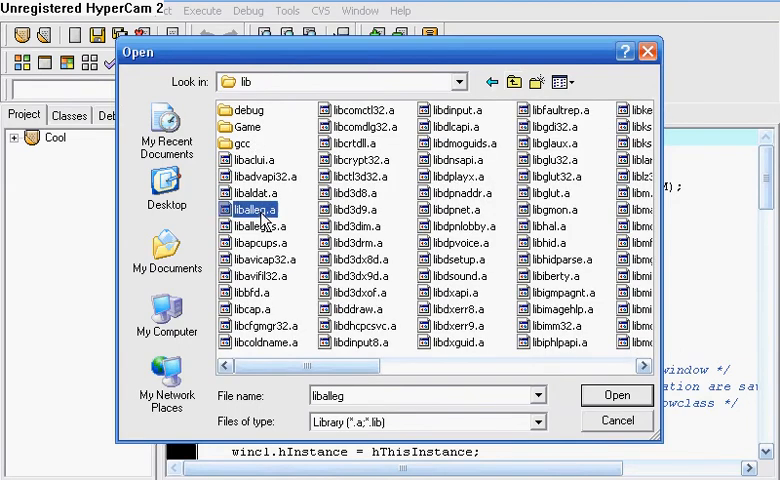
pyautogui.click(616, 396)
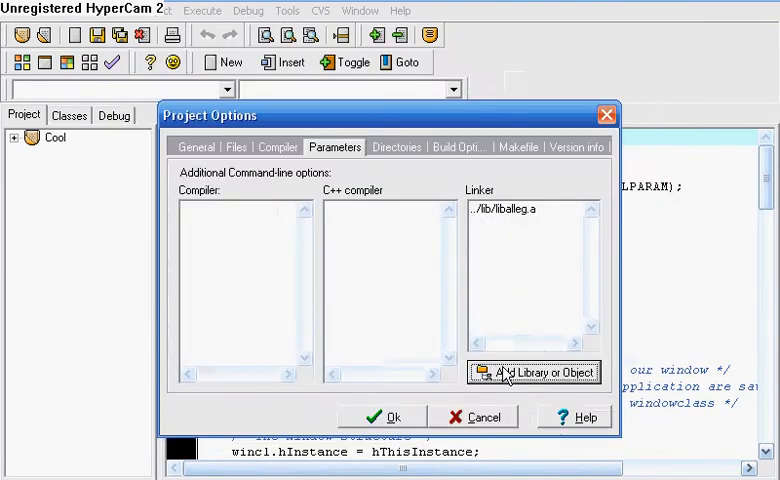
# Step: Enable Override output filename in Build Options and trim the name to Cool
pyautogui.click(460, 148)
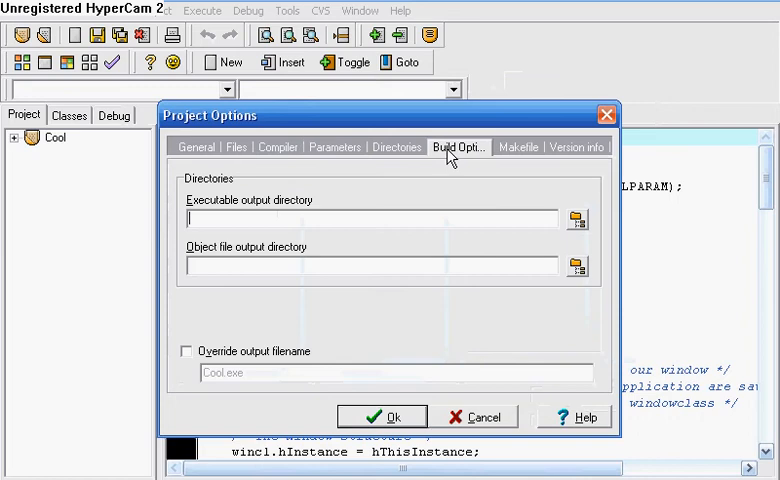
pyautogui.click(186, 352)
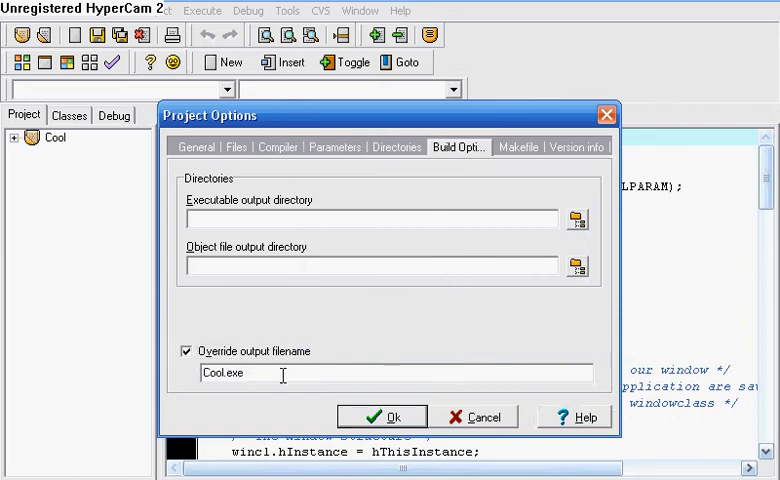
pyautogui.press('BackSpace')
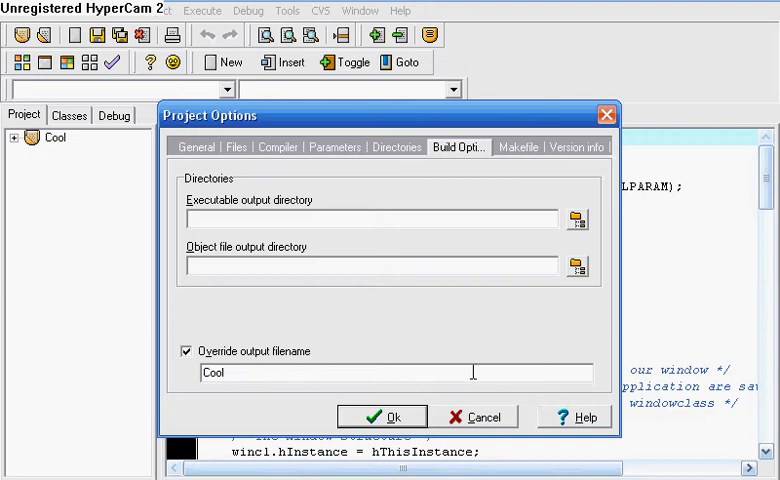
# Step: Apply the project options and review the Allegro sprite-drawing code in main.cpp
pyautogui.click(382, 416)
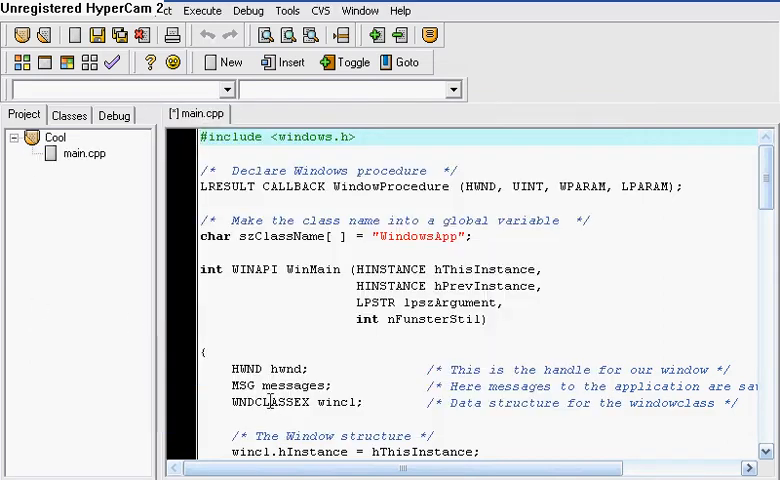
pyautogui.moveTo(162, 192)
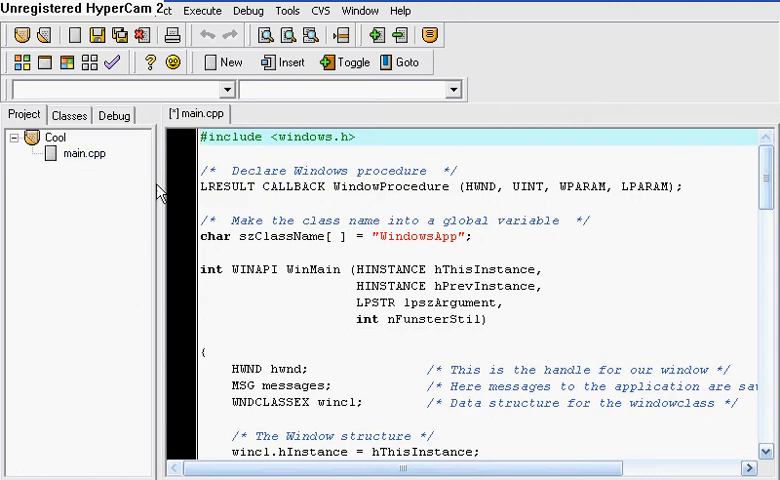
pyautogui.scroll(-3)
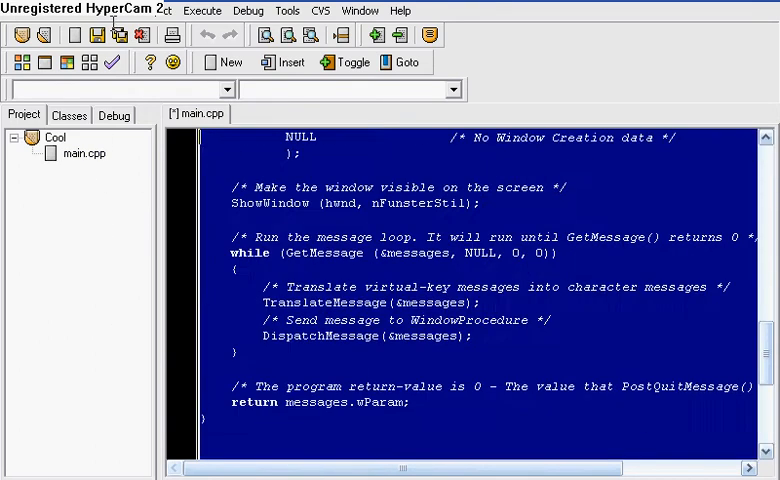
pyautogui.scroll(3)
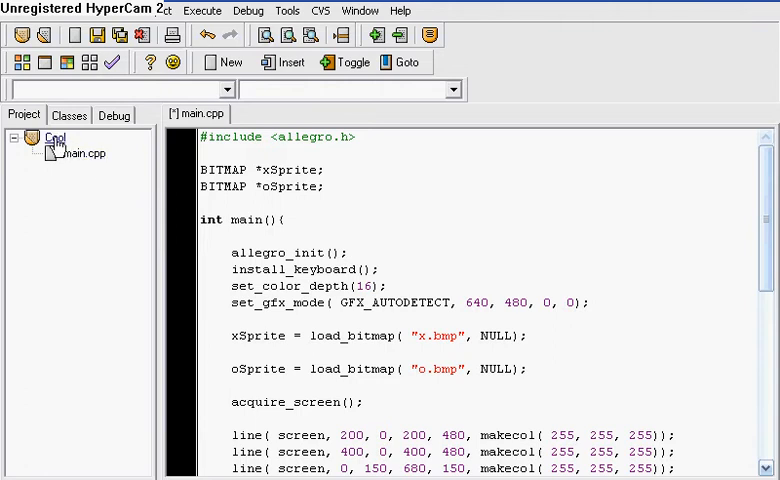
# Step: Choose Add to Project on Cool and browse into the Cool folder in the file dialog
pyautogui.rightClick(56, 138)
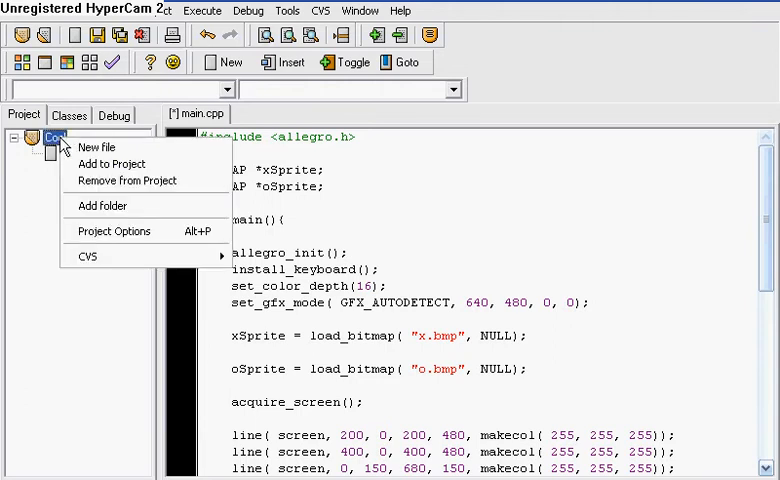
pyautogui.moveTo(112, 164)
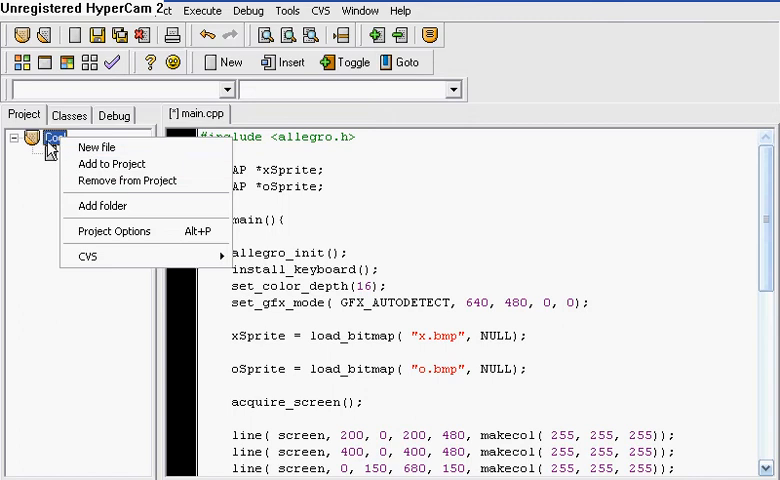
pyautogui.moveTo(112, 164)
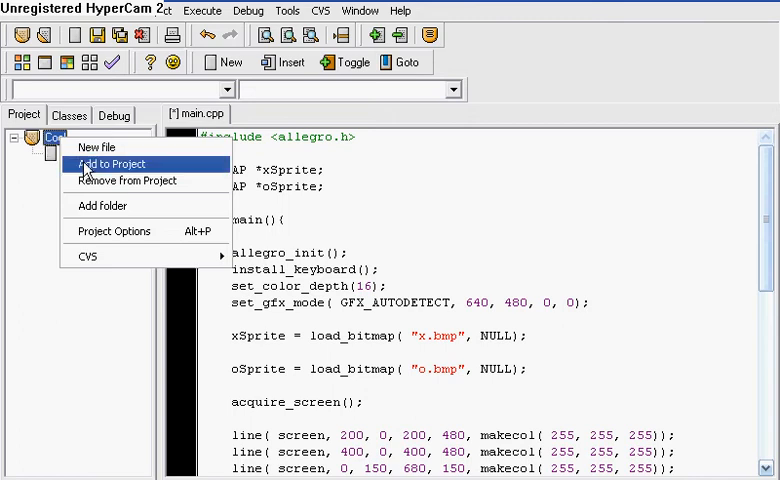
pyautogui.click(110, 164)
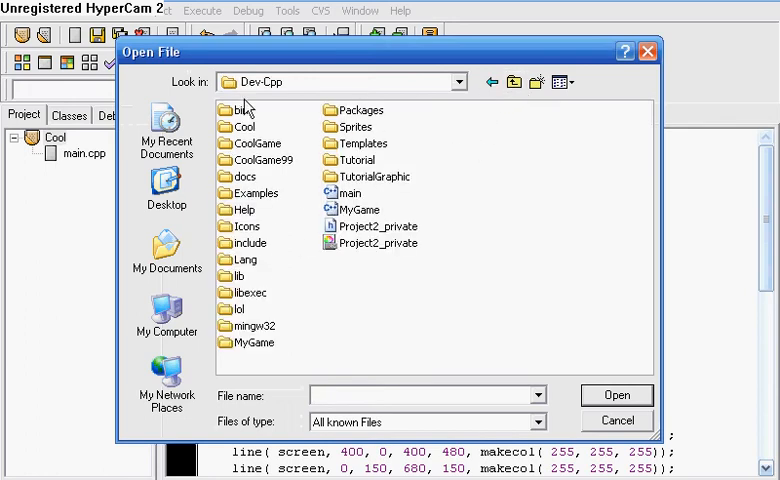
pyautogui.moveTo(252, 130)
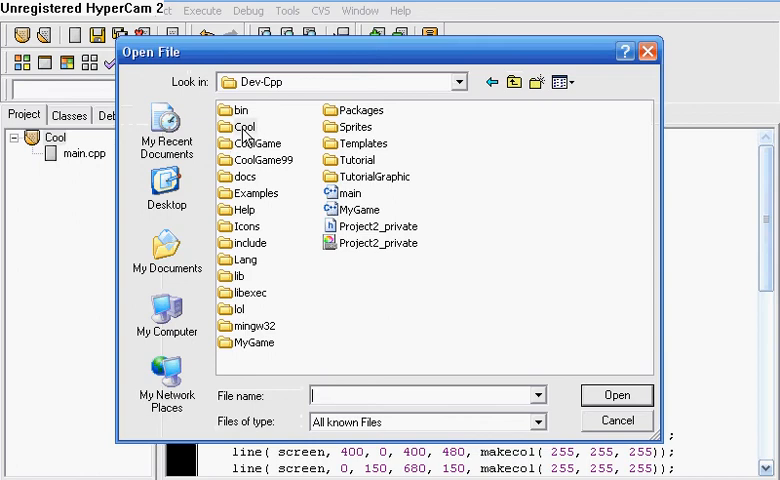
pyautogui.doubleClick(240, 126)
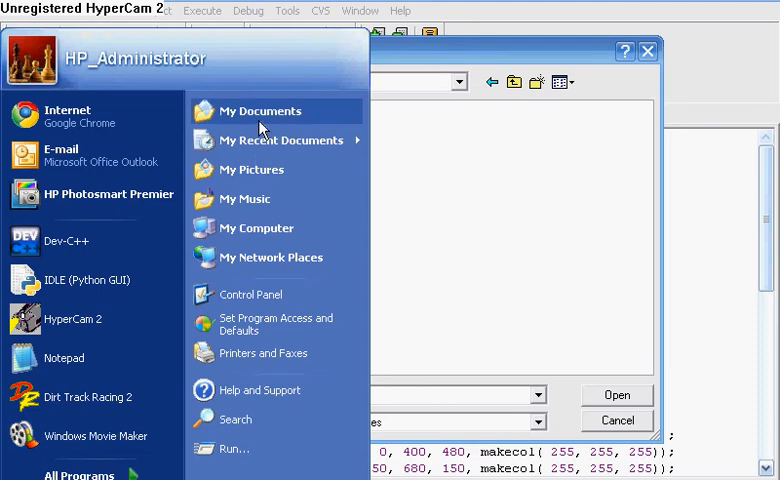
# Step: Copy the ring picture from My Pictures and paste it into the Cool folder
pyautogui.click(260, 110)
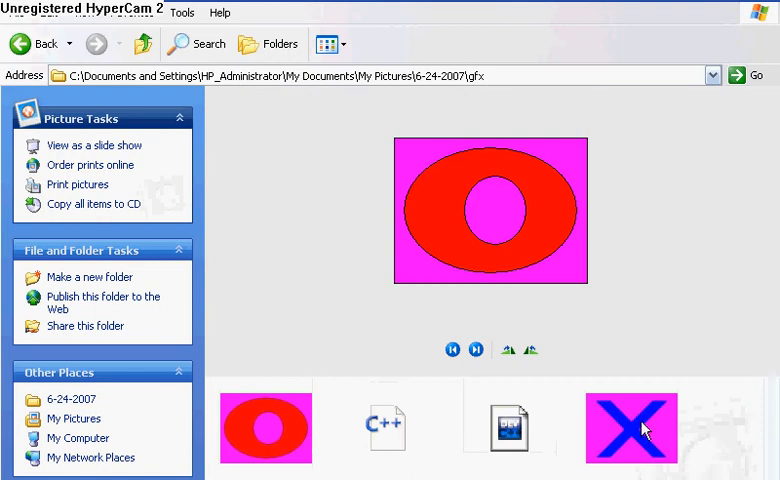
pyautogui.rightClick(264, 438)
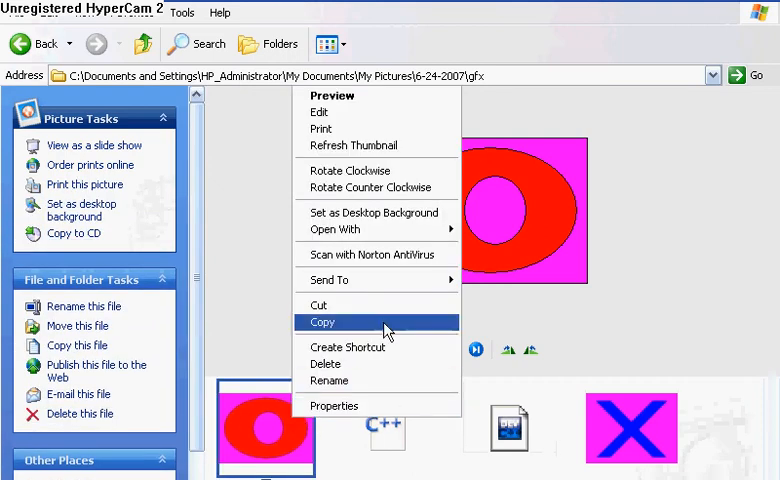
pyautogui.click(322, 320)
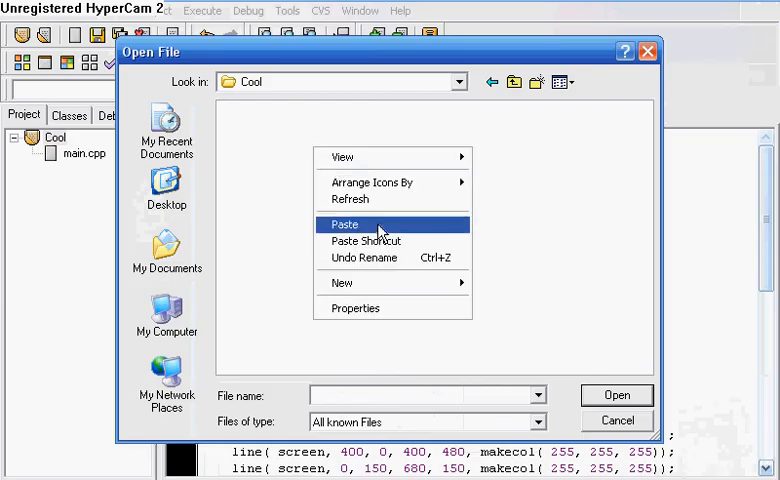
pyautogui.click(534, 420)
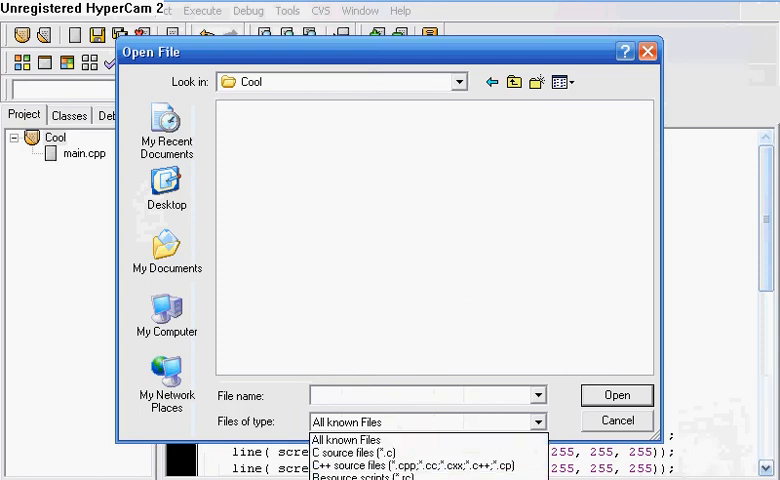
# Step: Show all file types and add o.bmp and x.bmp to the project
pyautogui.click(356, 464)
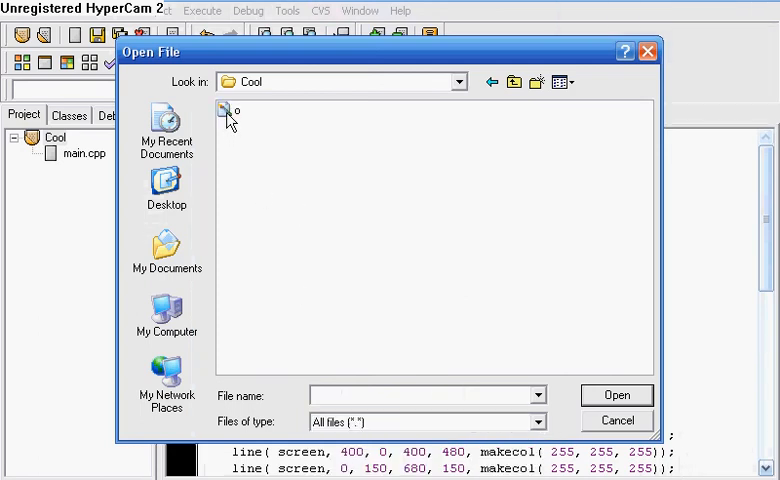
pyautogui.doubleClick(228, 112)
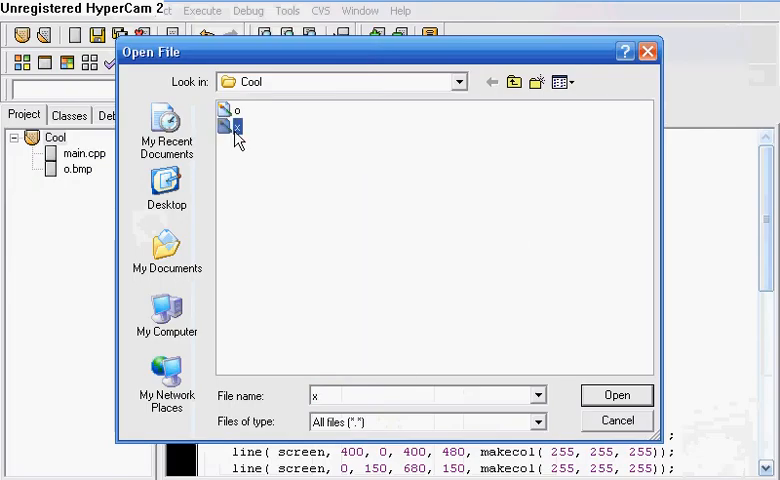
pyautogui.click(616, 394)
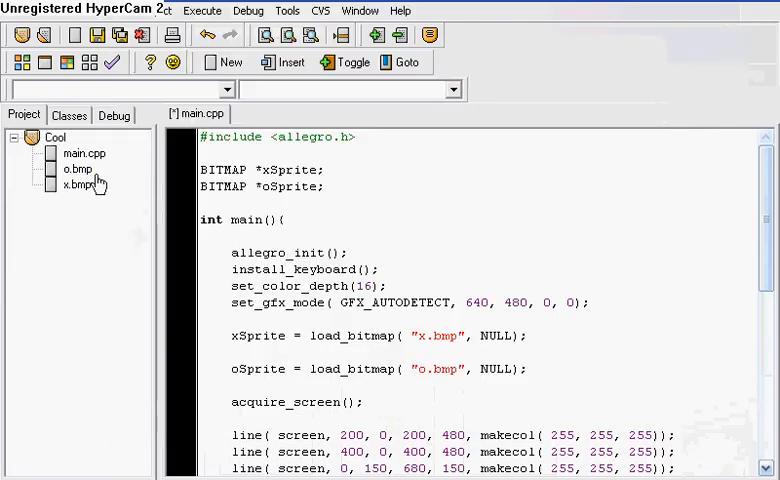
pyautogui.moveTo(96, 192)
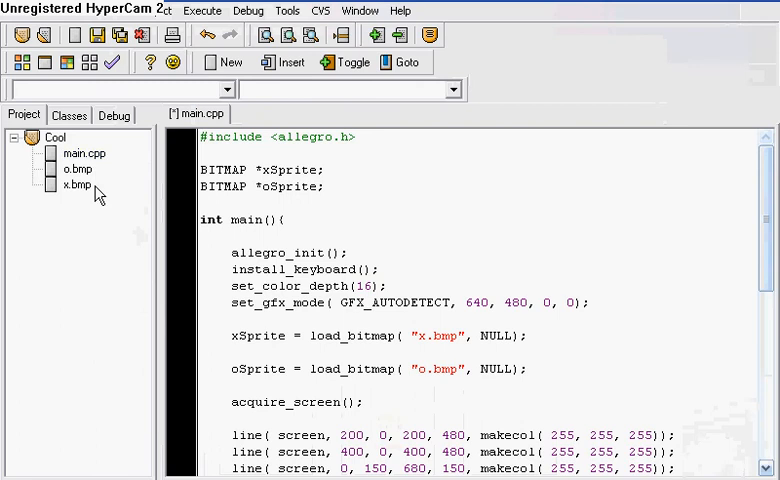
pyautogui.moveTo(292, 220)
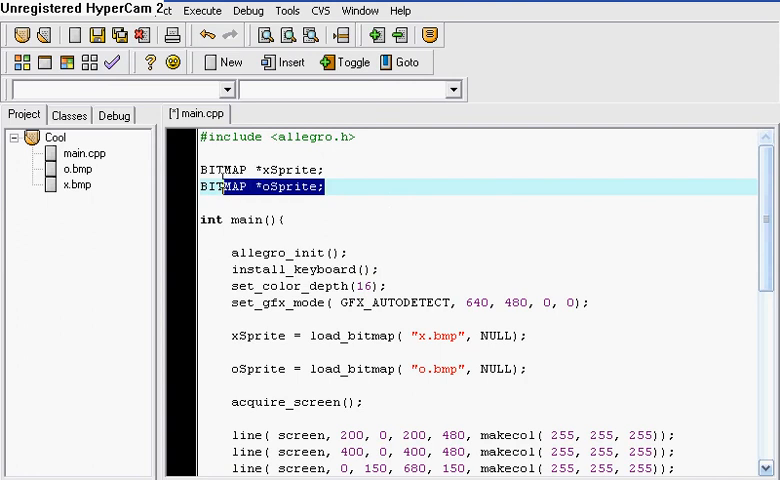
# Step: Cut the xSprite and oSprite BITMAP declarations and paste them before the load_bitmap calls in main()
pyautogui.press('Delete')
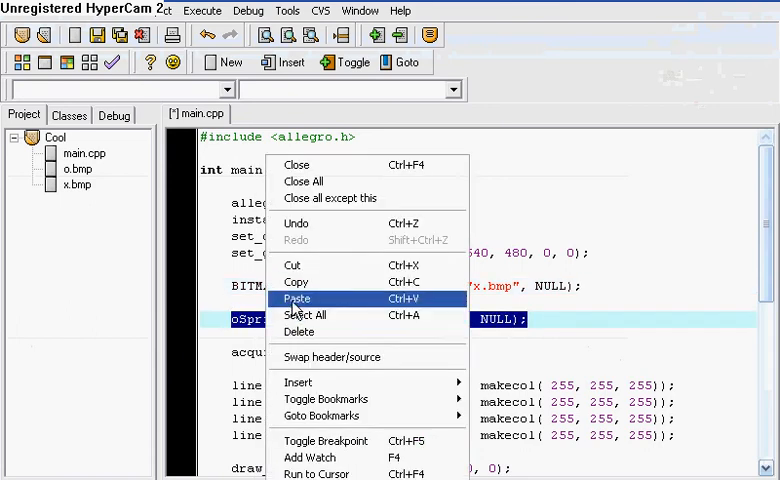
pyautogui.click(296, 298)
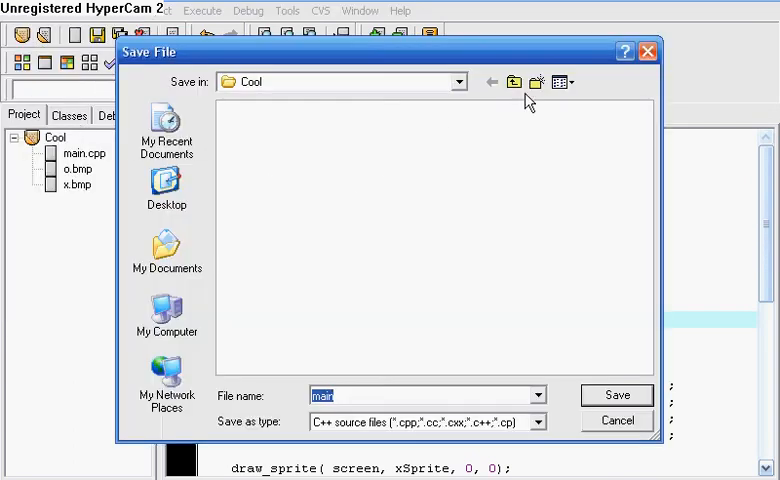
# Step: Save the file as main.cpp in Dev-Cpp, overwriting the existing one
pyautogui.click(512, 84)
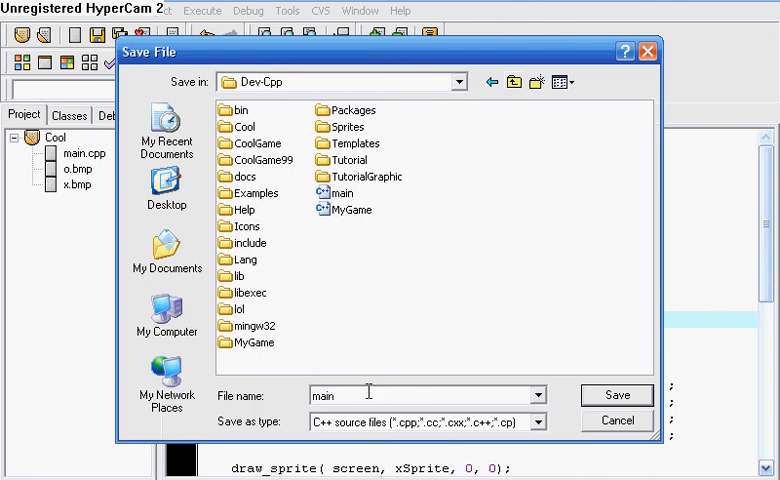
pyautogui.write('.cpp')
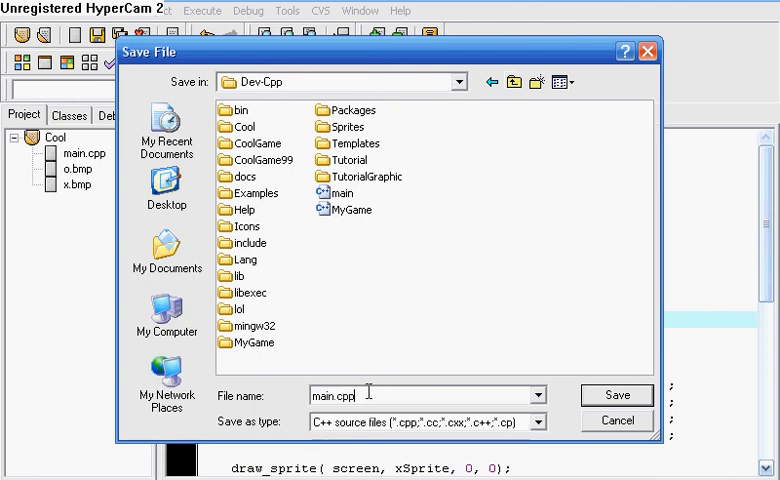
pyautogui.click(616, 394)
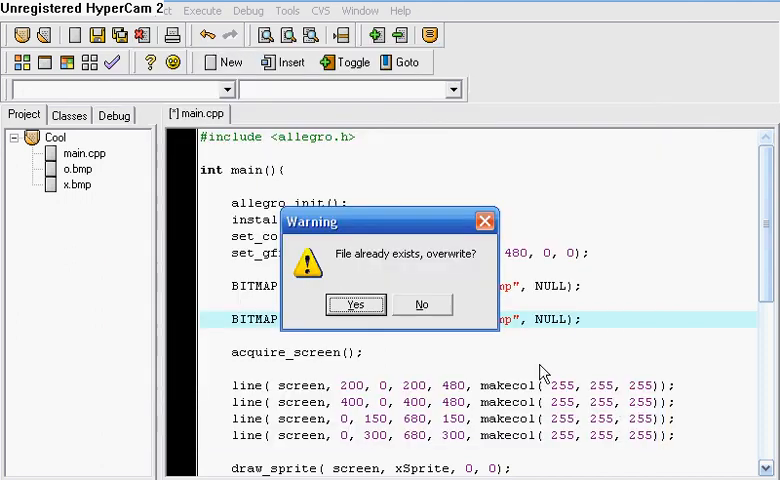
pyautogui.moveTo(432, 260)
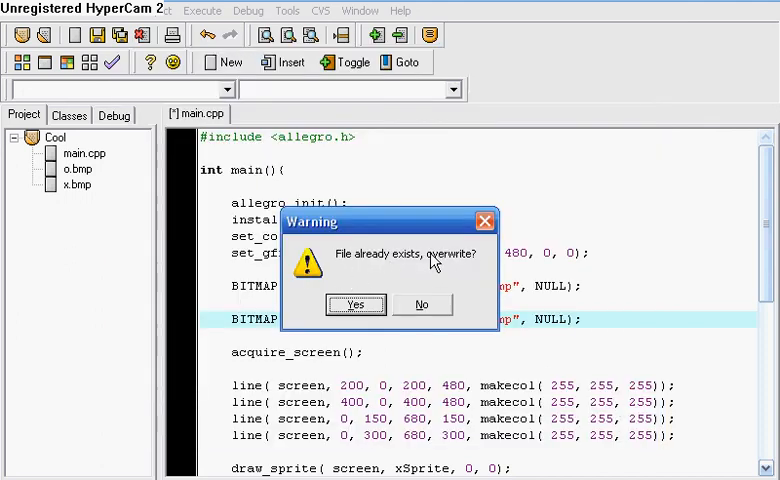
pyautogui.click(356, 304)
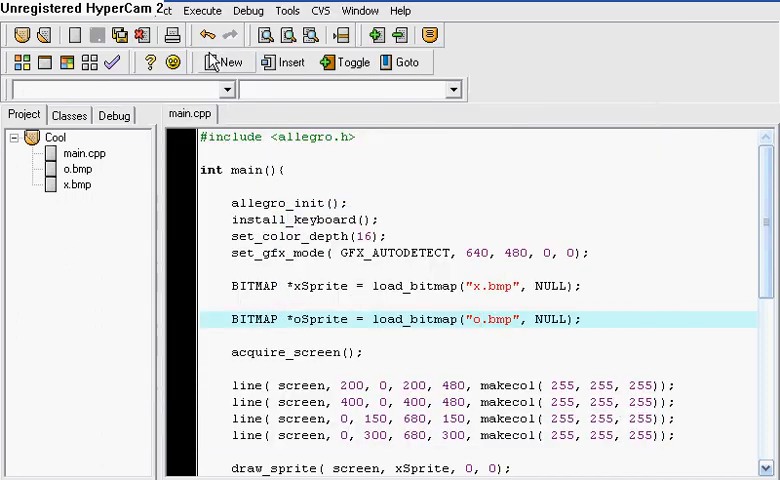